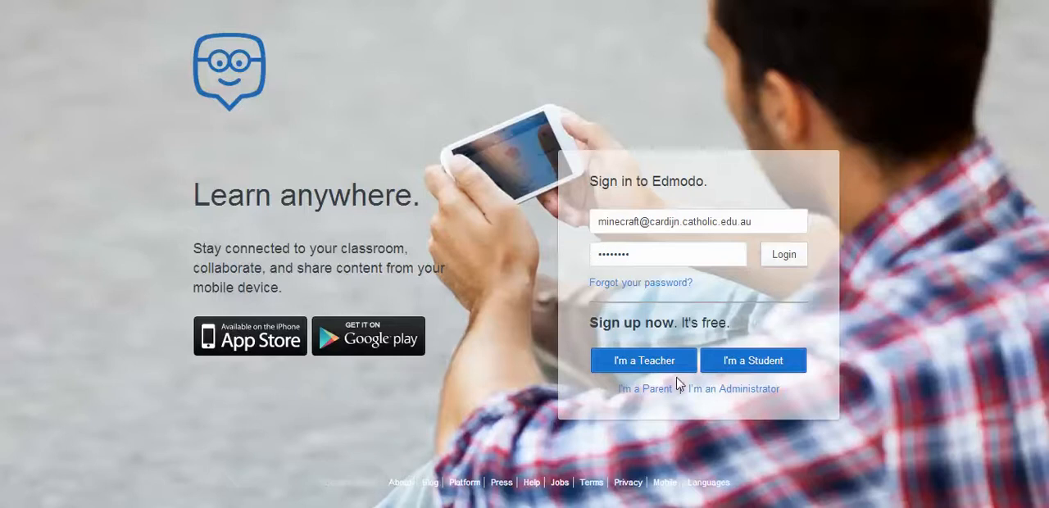
Step: Log in to the teacher account using the already-entered email and password
click(783, 254)
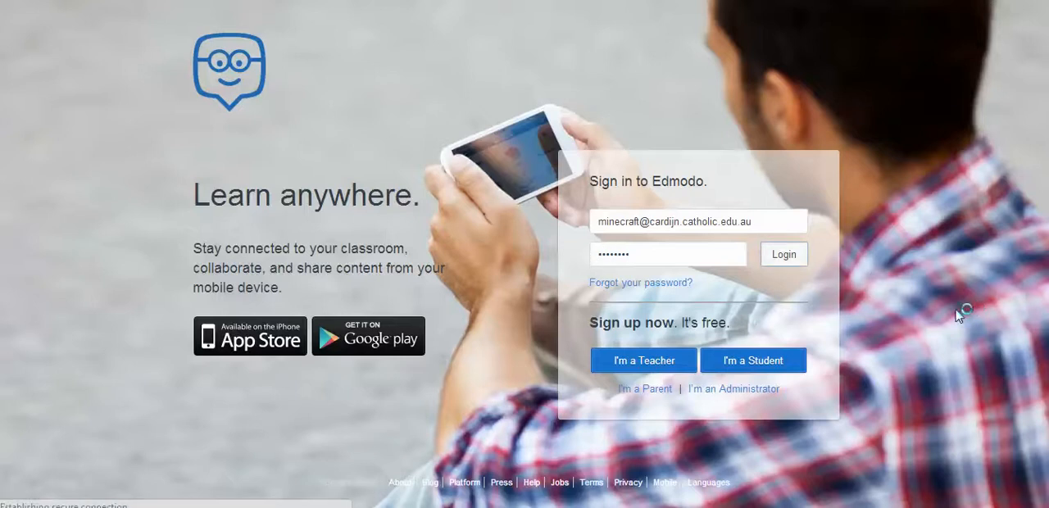
click(784, 253)
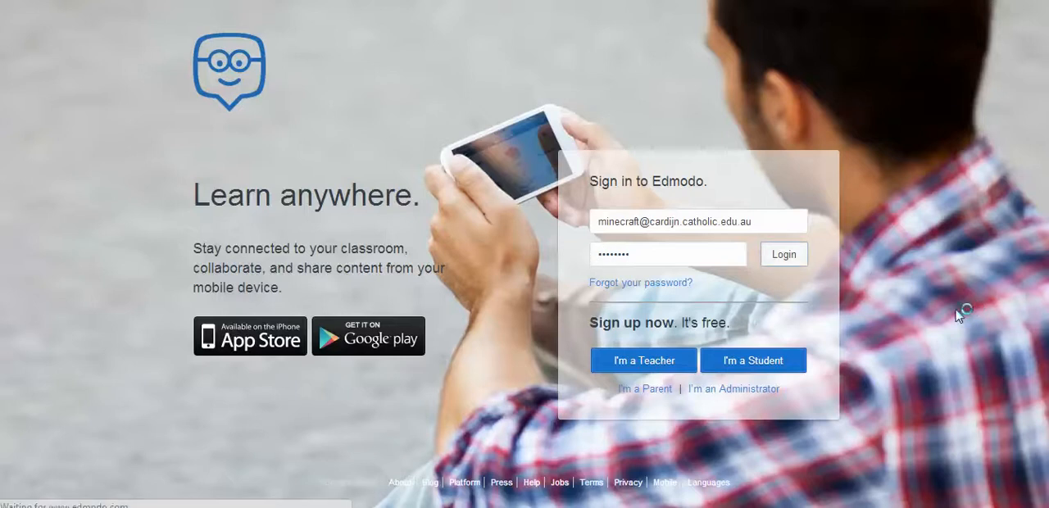
click(783, 254)
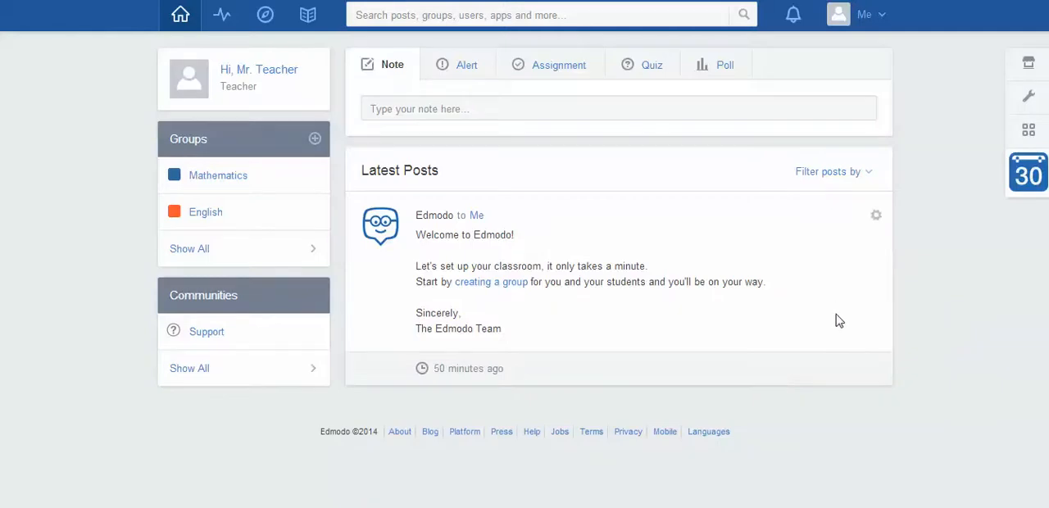
mouse_move(835, 248)
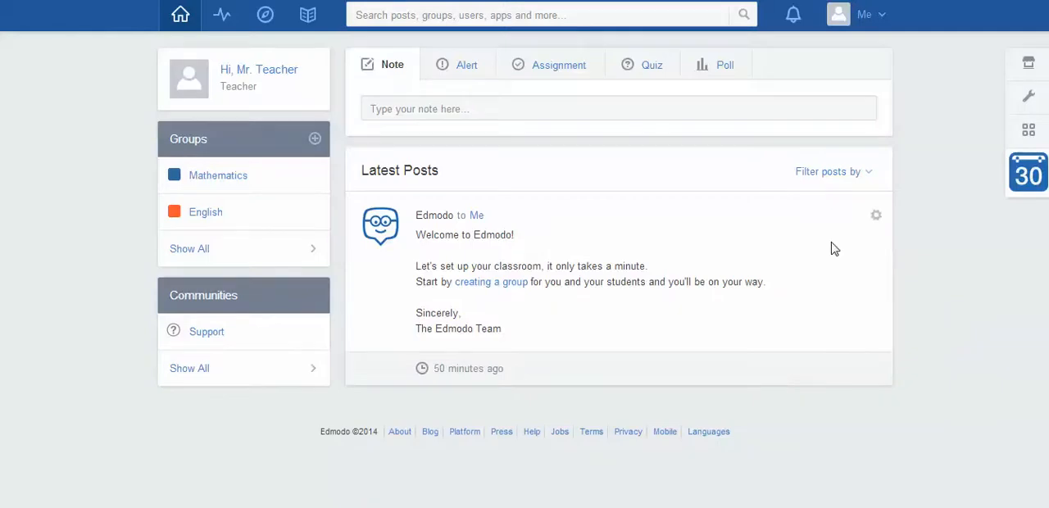
mouse_move(477, 215)
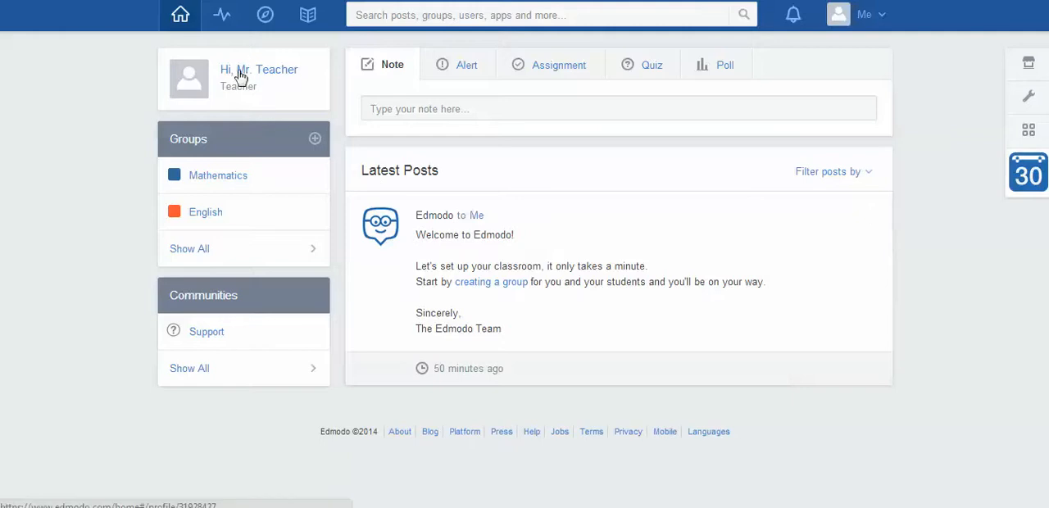
mouse_move(221, 15)
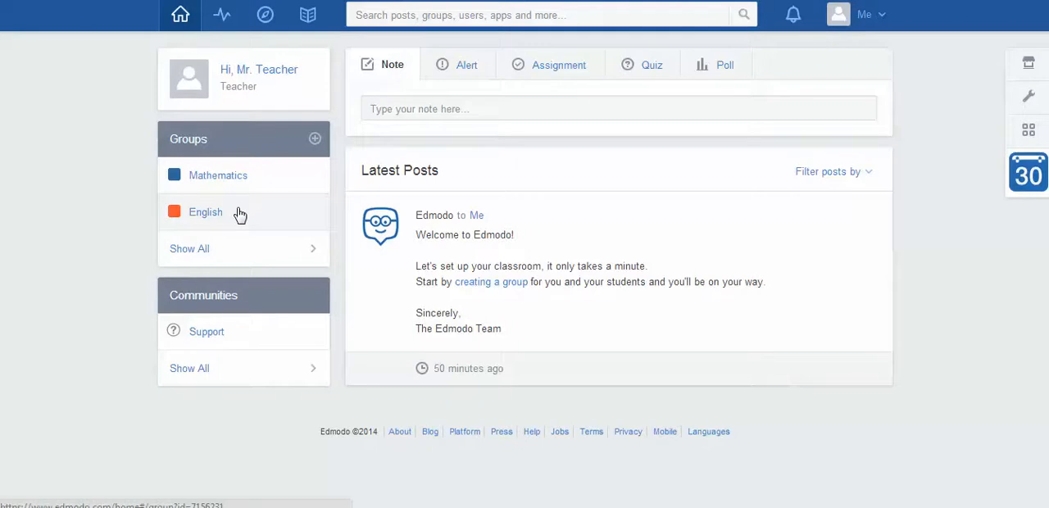
mouse_move(242, 193)
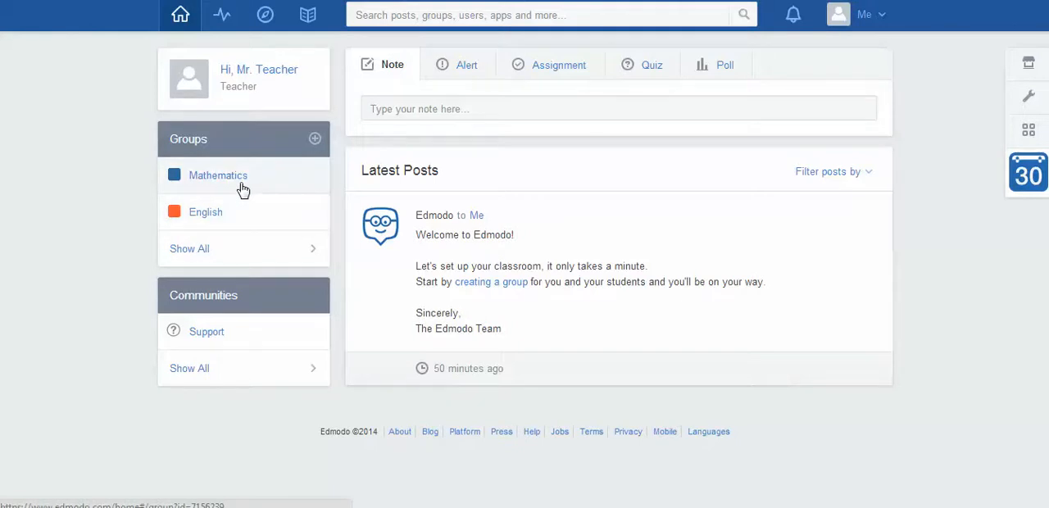
mouse_move(275, 189)
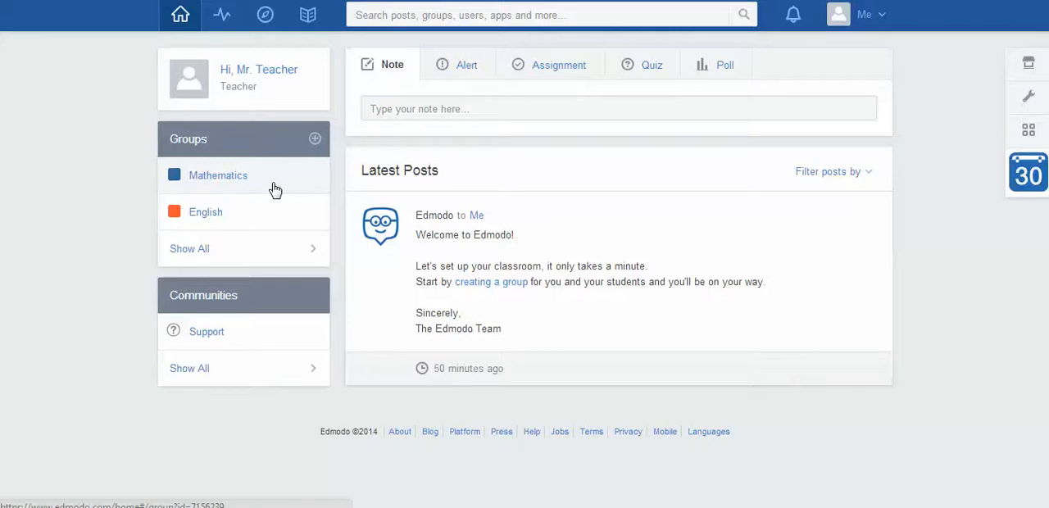
mouse_move(551, 141)
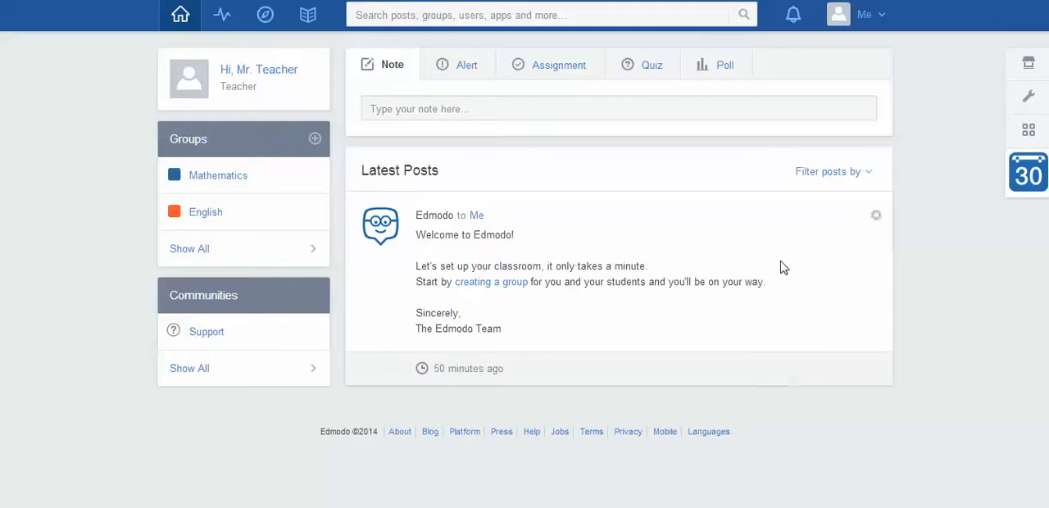
mouse_move(605, 260)
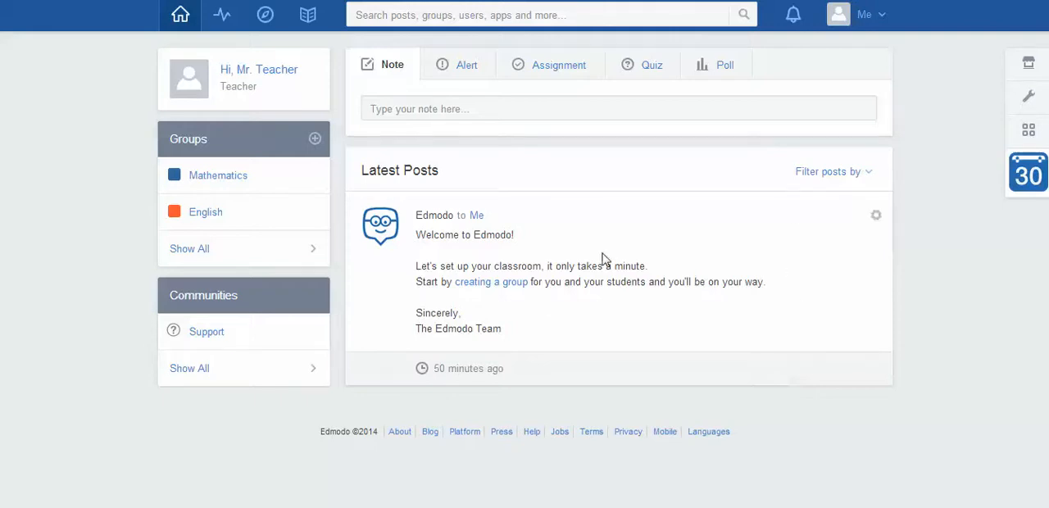
mouse_move(595, 202)
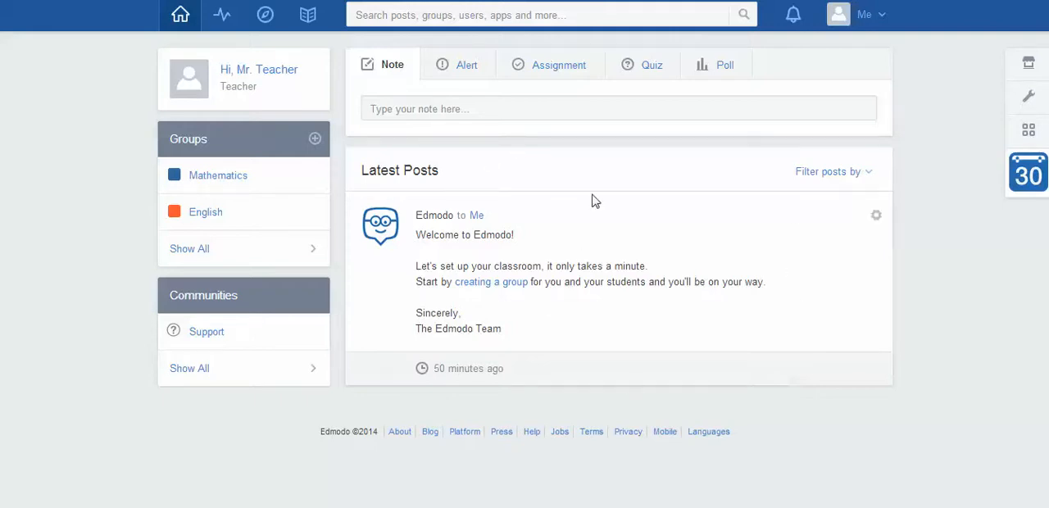
mouse_move(565, 236)
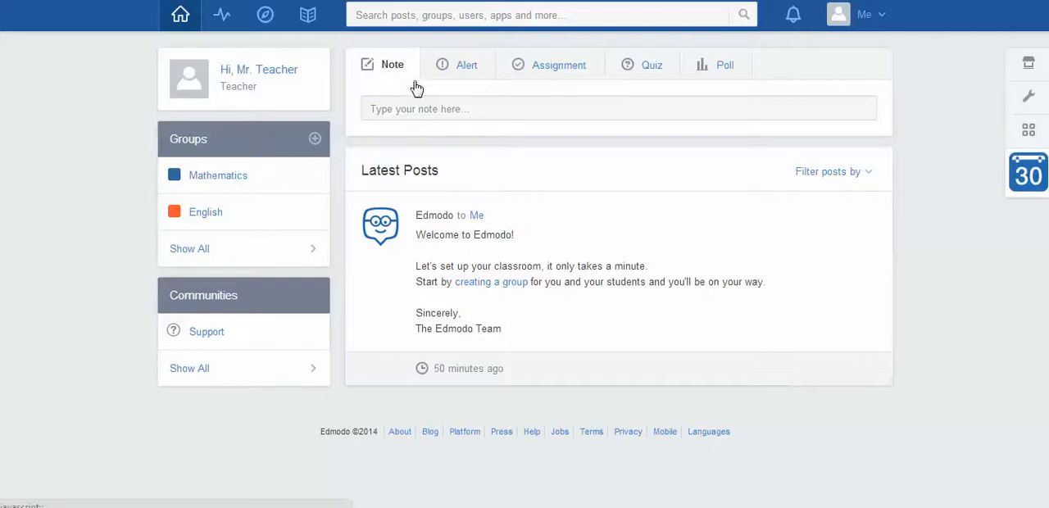
Step: Open the Create Group dialog from the + beside Groups in the sidebar
click(618, 108)
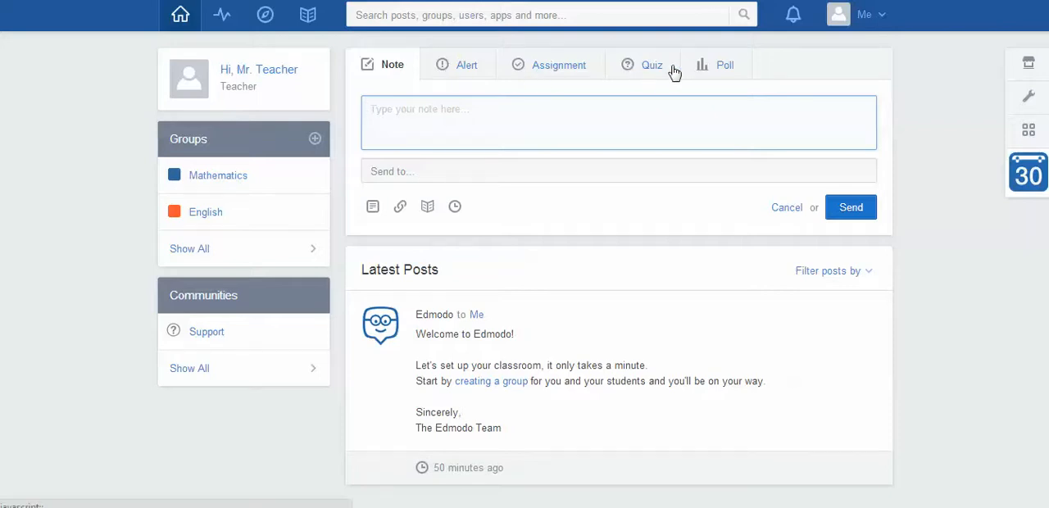
mouse_move(481, 159)
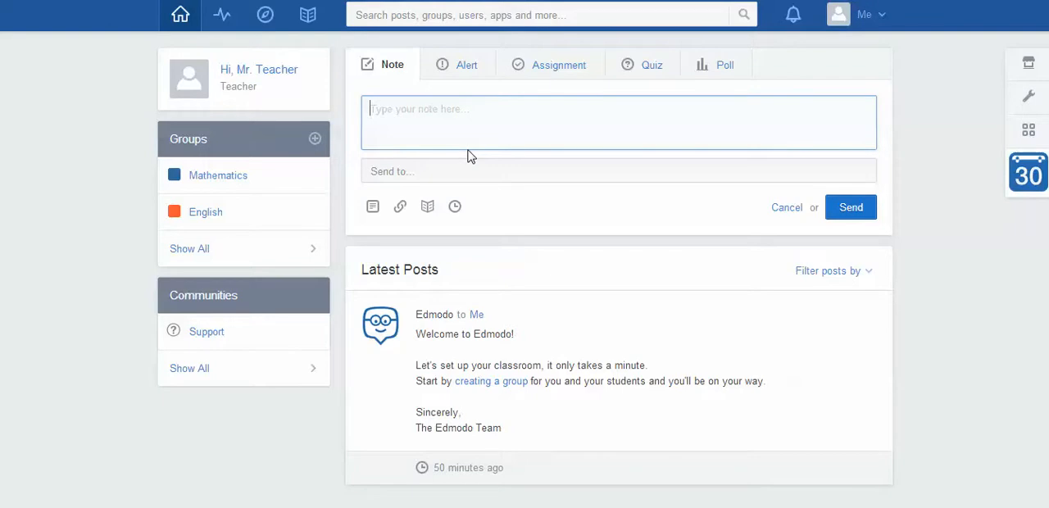
mouse_move(82, 146)
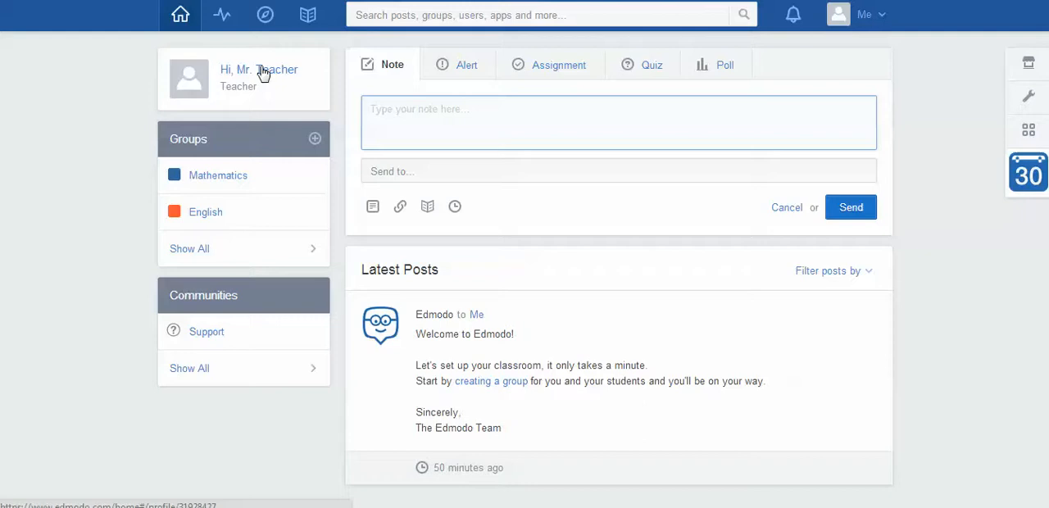
mouse_move(116, 86)
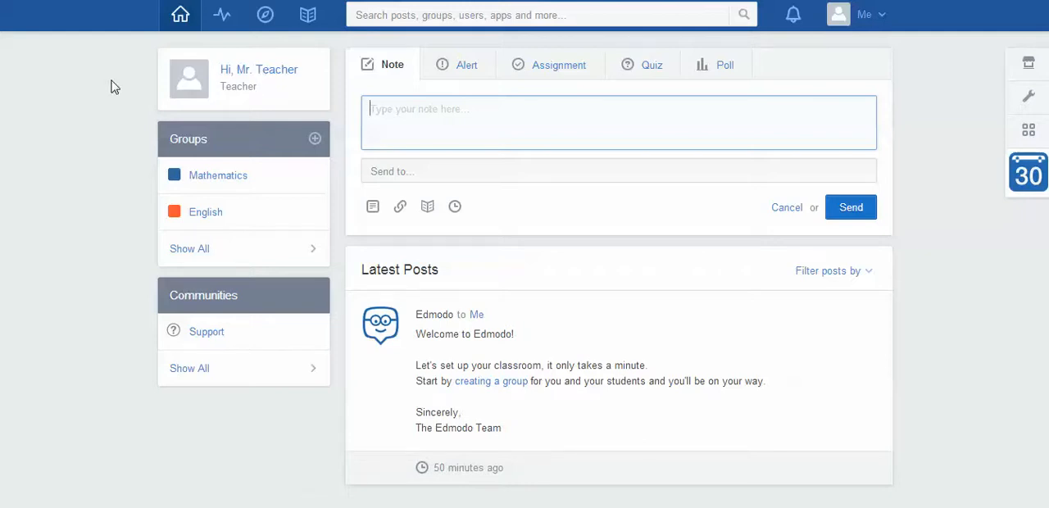
mouse_move(101, 100)
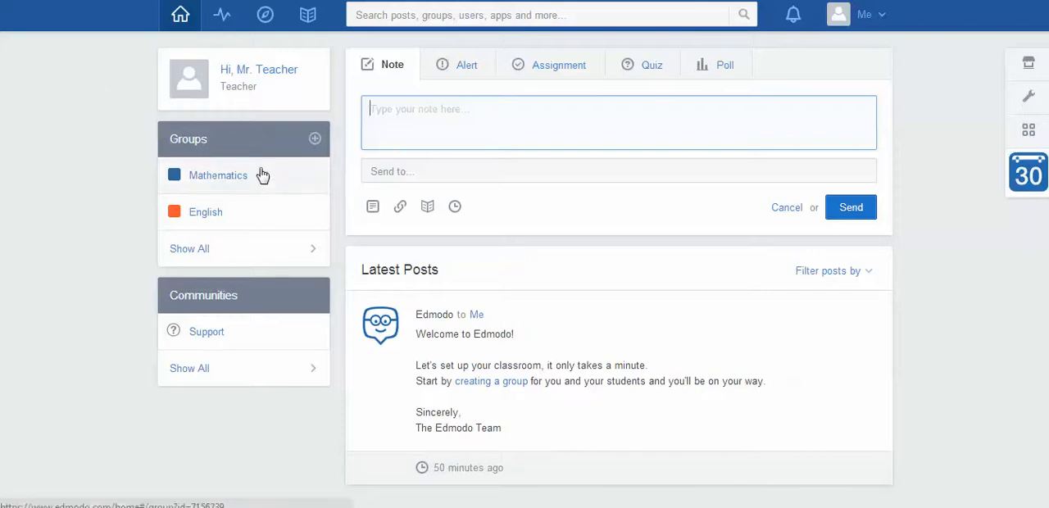
mouse_move(260, 212)
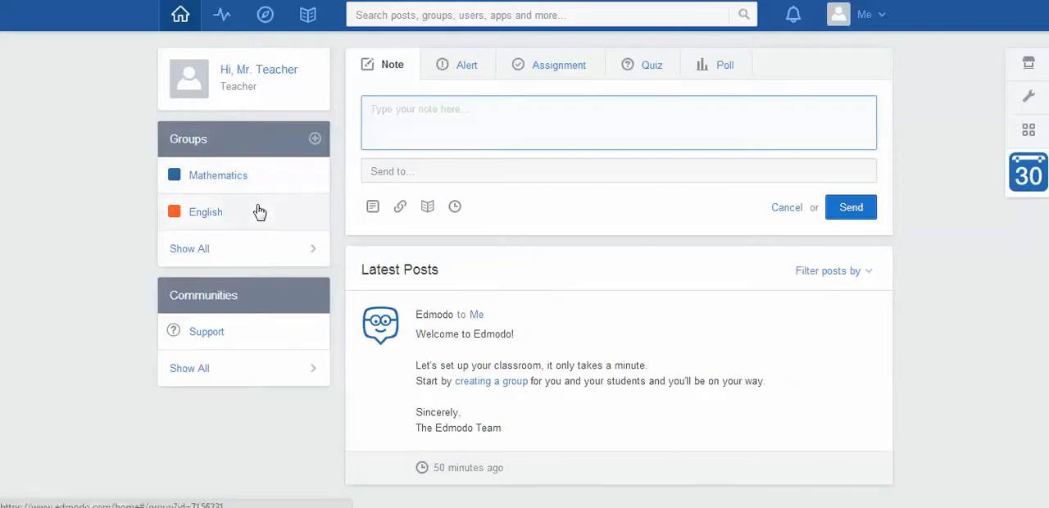
mouse_move(259, 214)
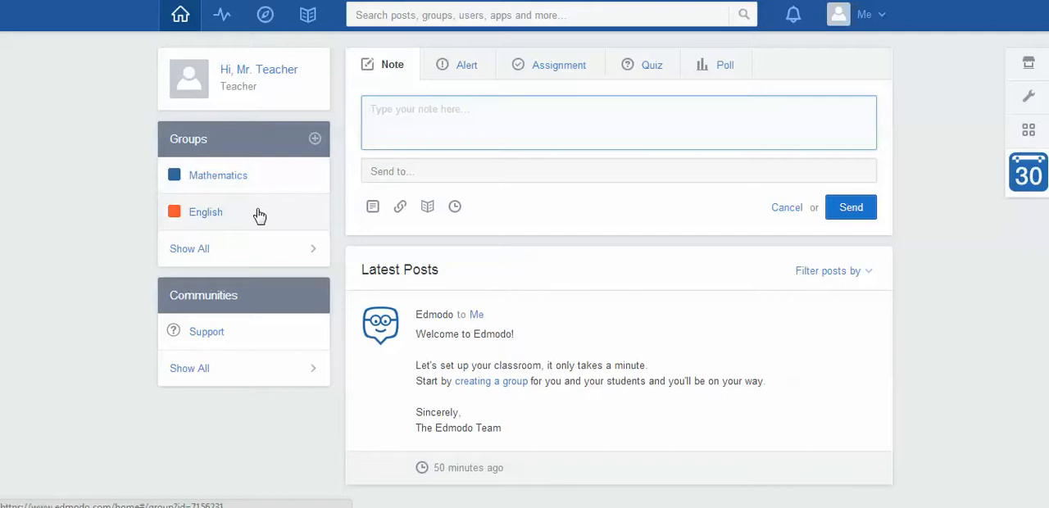
mouse_move(259, 220)
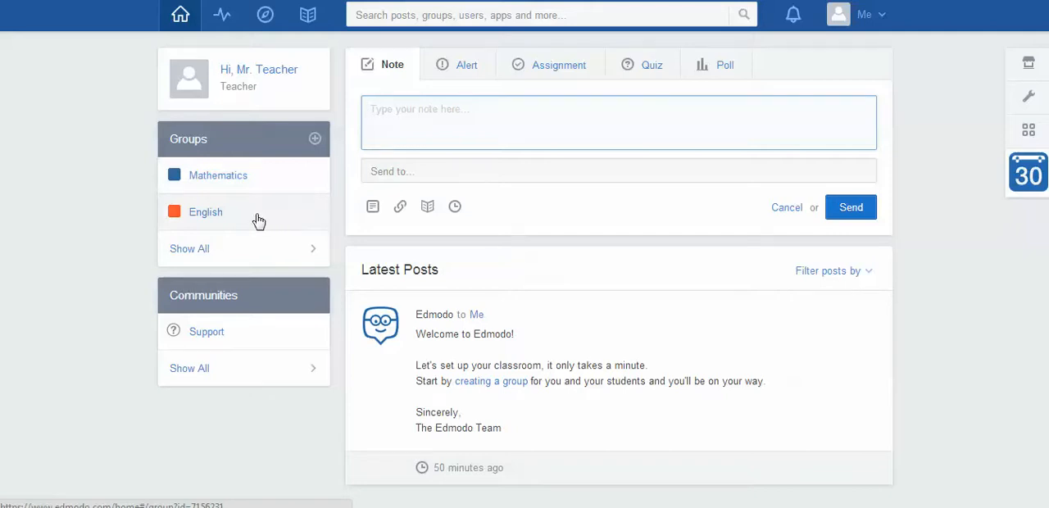
mouse_move(235, 215)
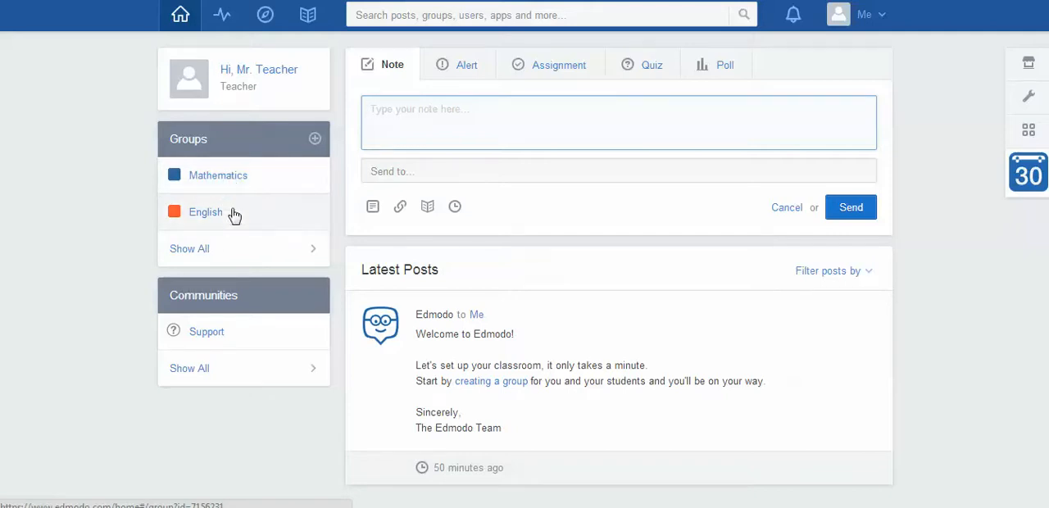
mouse_move(400, 206)
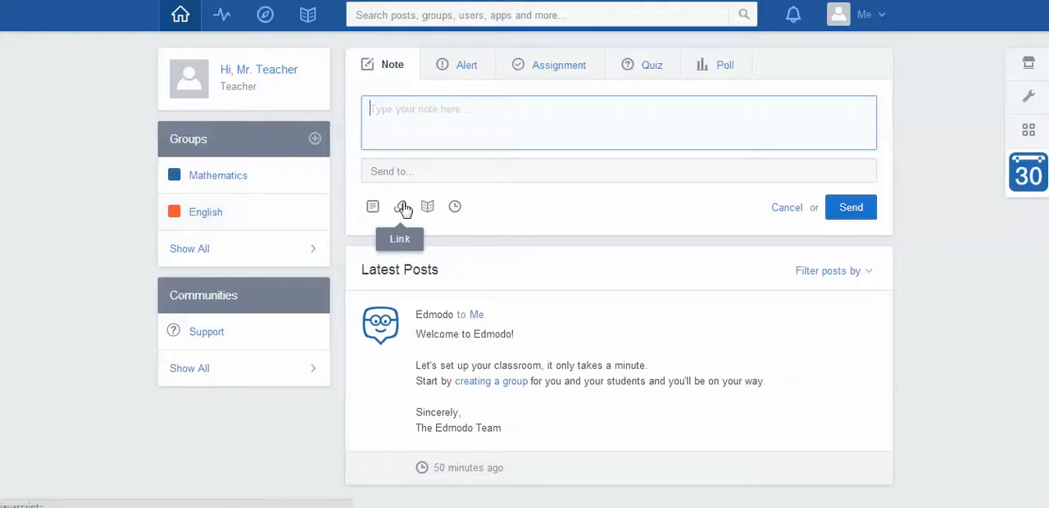
mouse_move(316, 146)
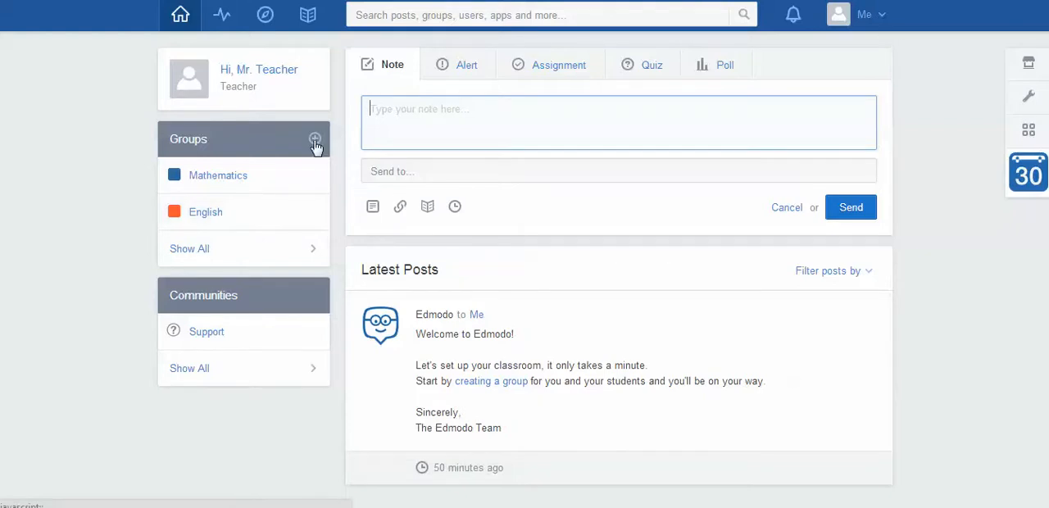
click(315, 139)
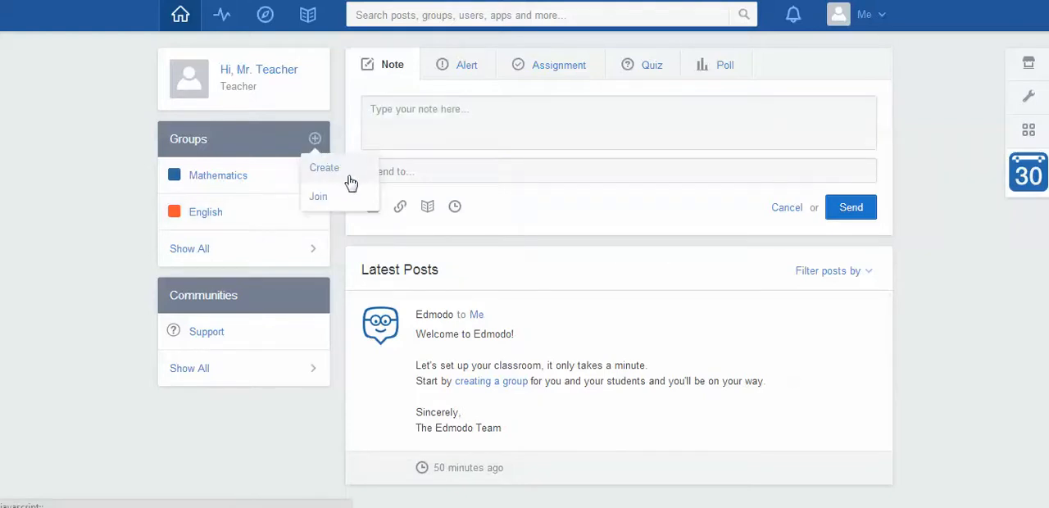
mouse_move(353, 171)
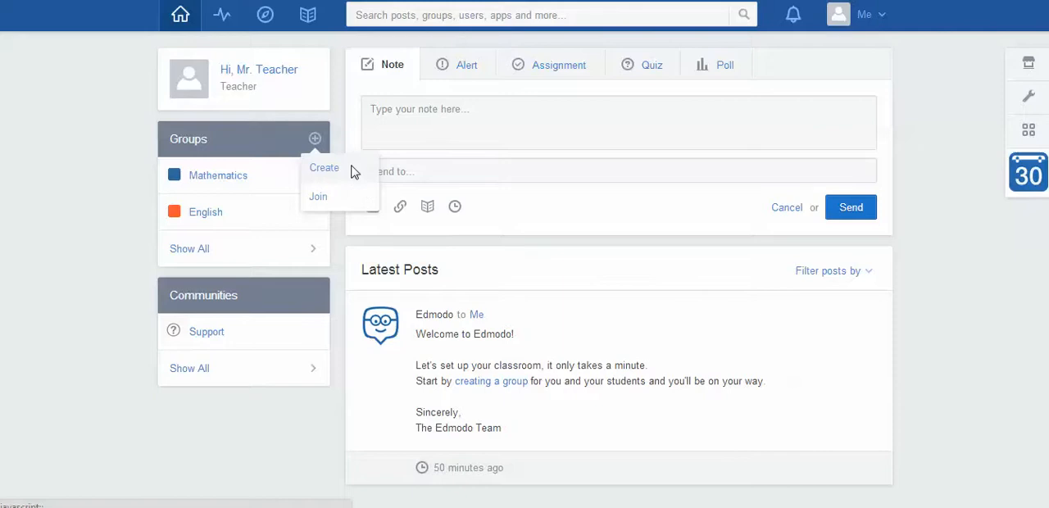
click(324, 167)
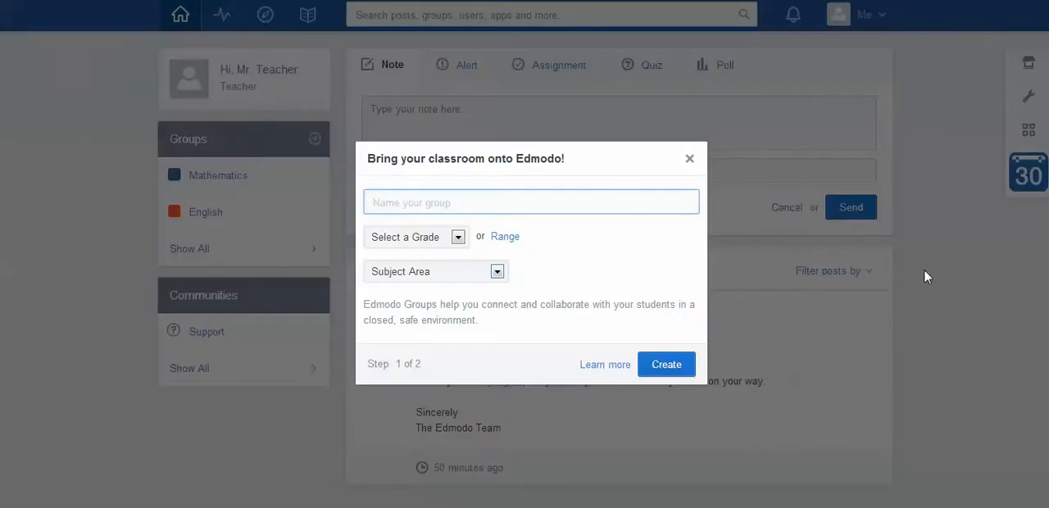
Step: Name the group 'Science', set grade 8th and subject Basic Science, then continue
text(Scienc)
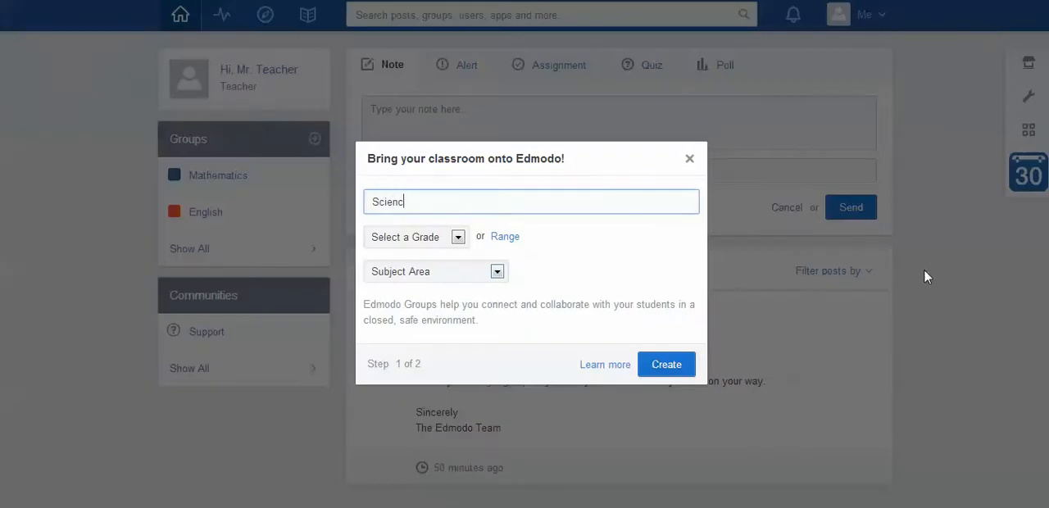
text(e)
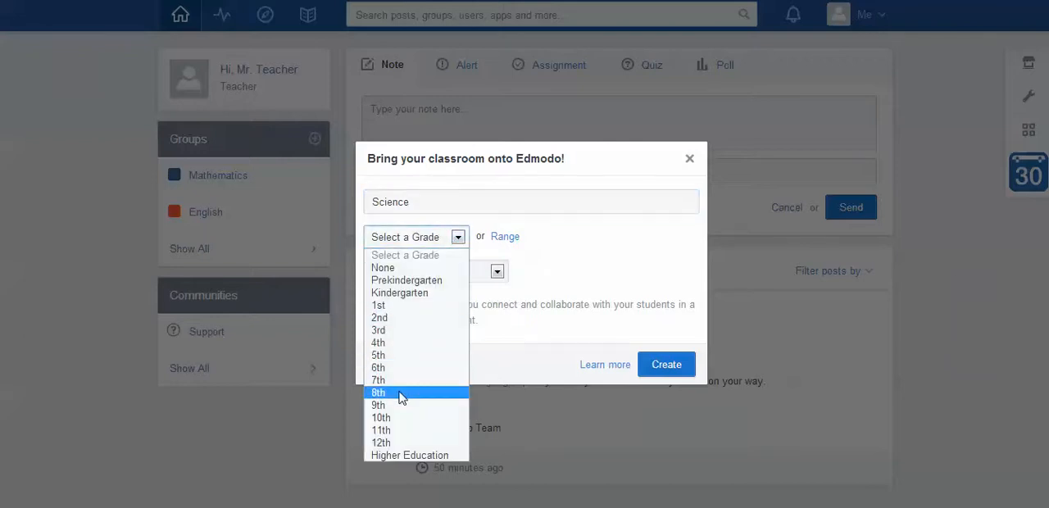
click(378, 393)
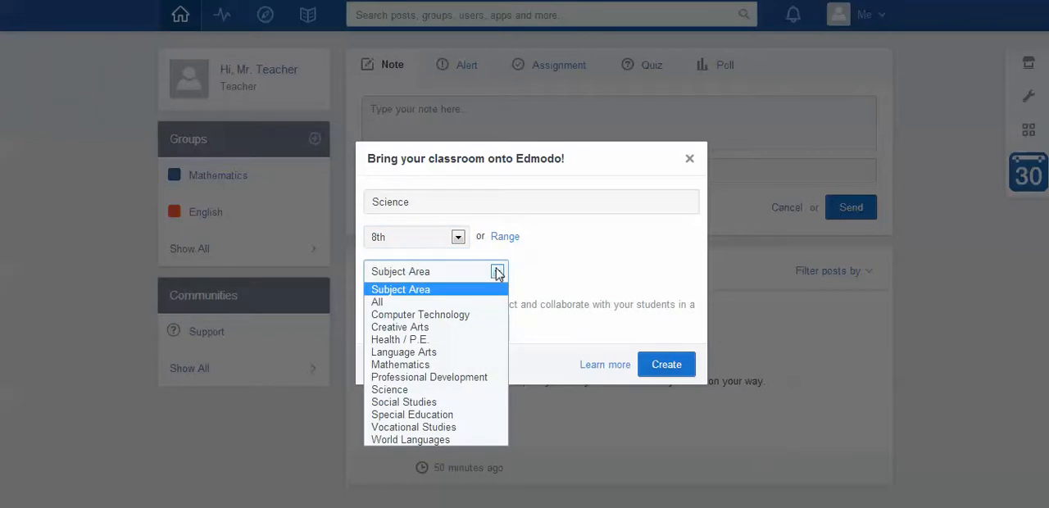
mouse_move(433, 390)
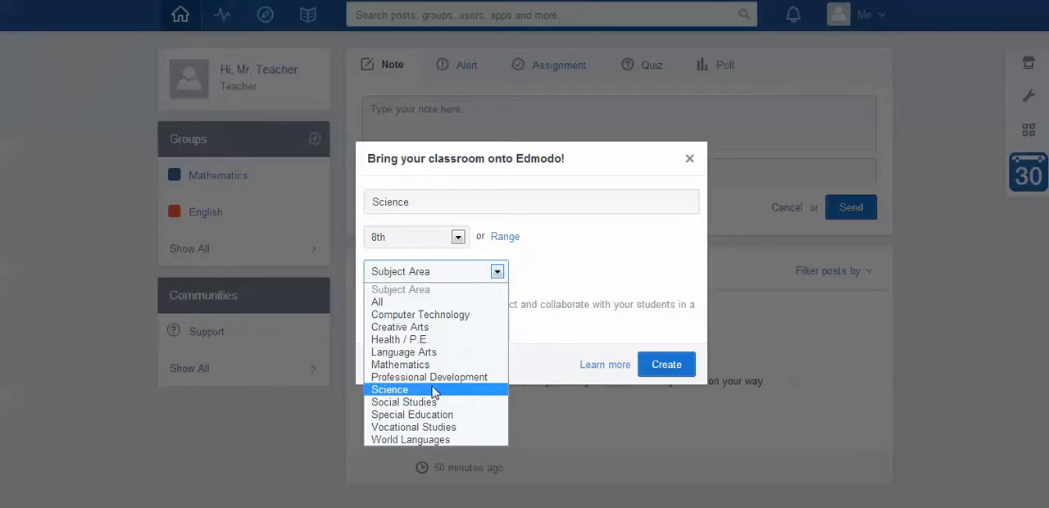
click(390, 389)
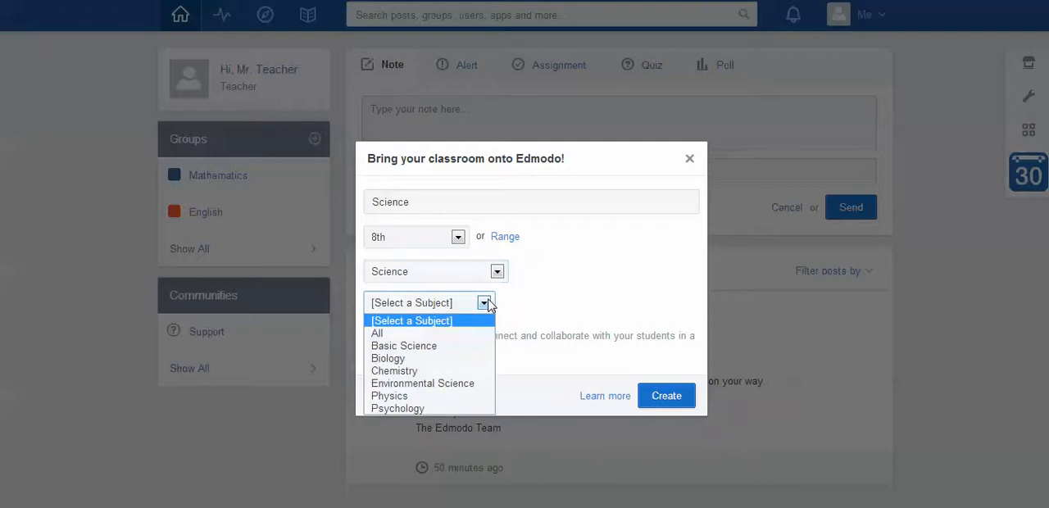
mouse_move(394, 371)
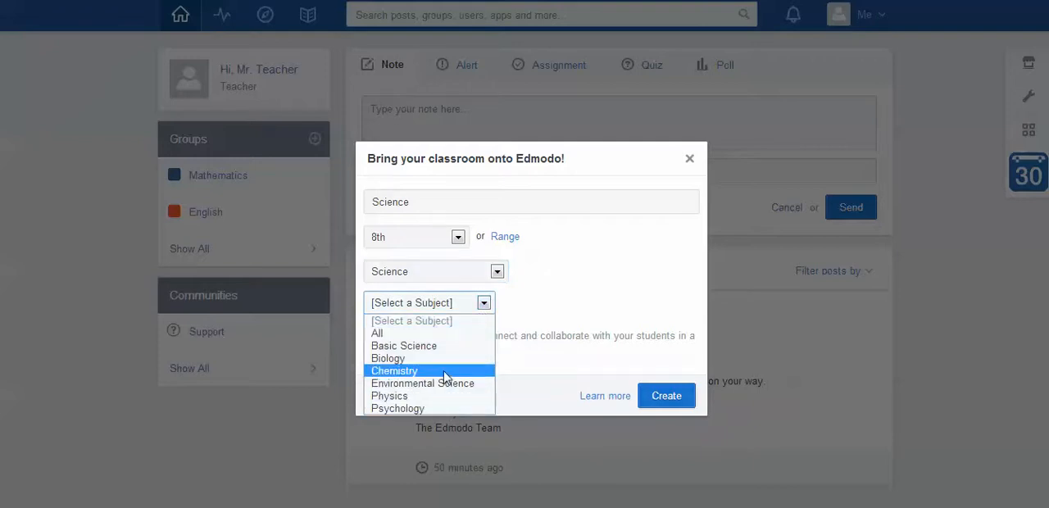
click(403, 345)
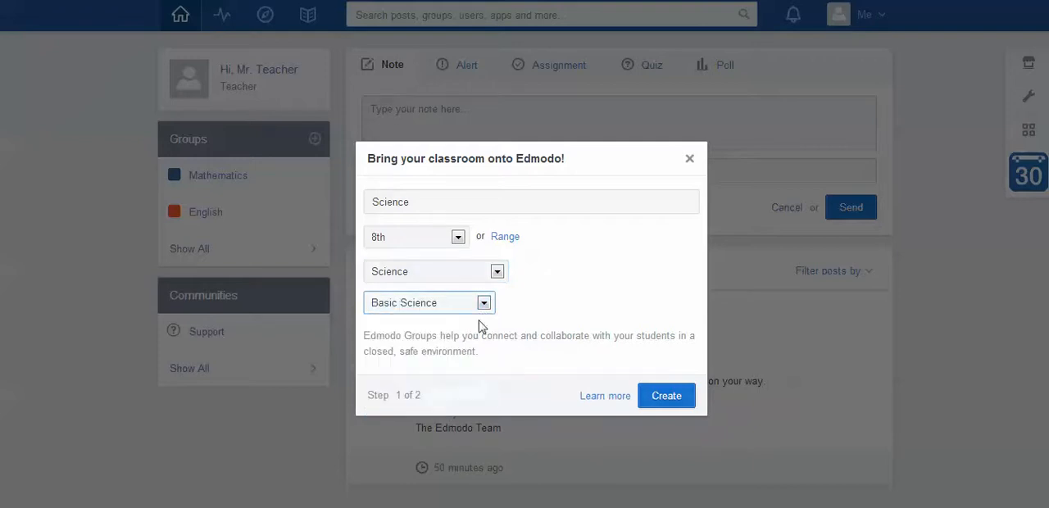
click(665, 395)
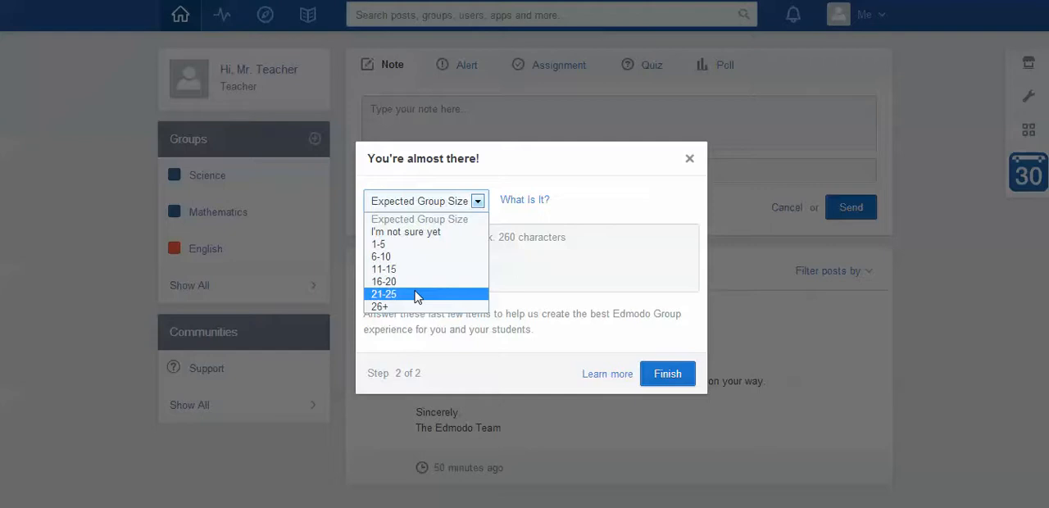
Step: Choose group size 21-25, enter the year 8 science class description, and finish
click(385, 294)
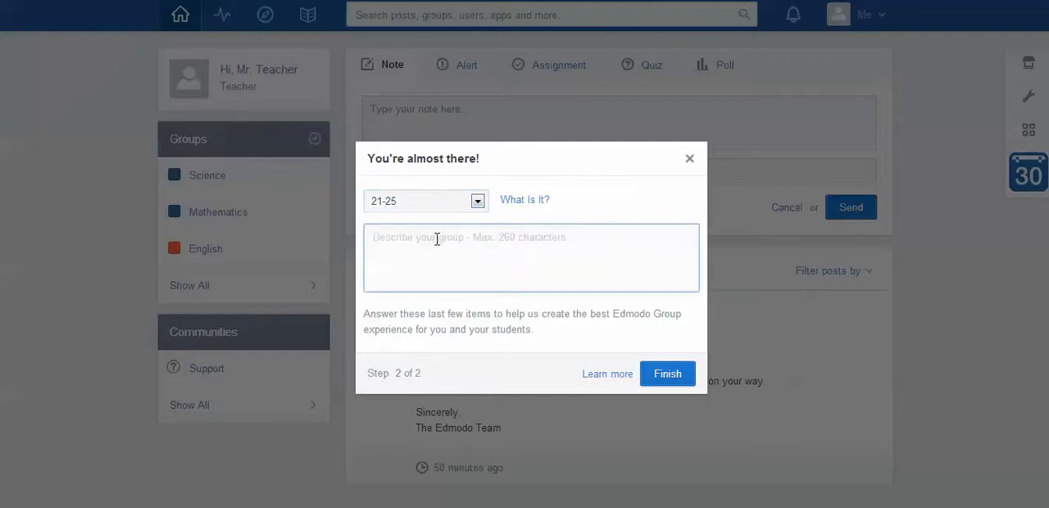
text(This)
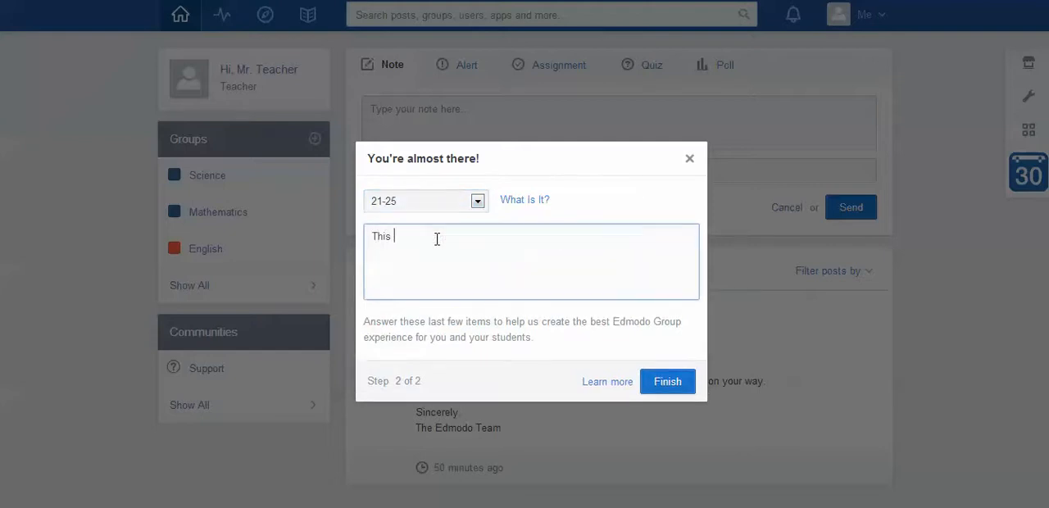
text(is a year 8 science class)
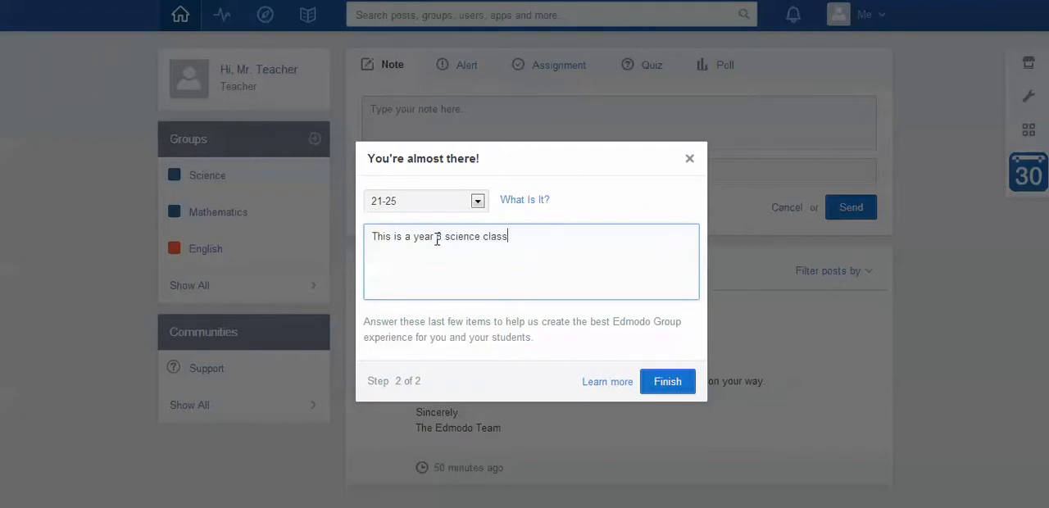
text(at Cardijn College)
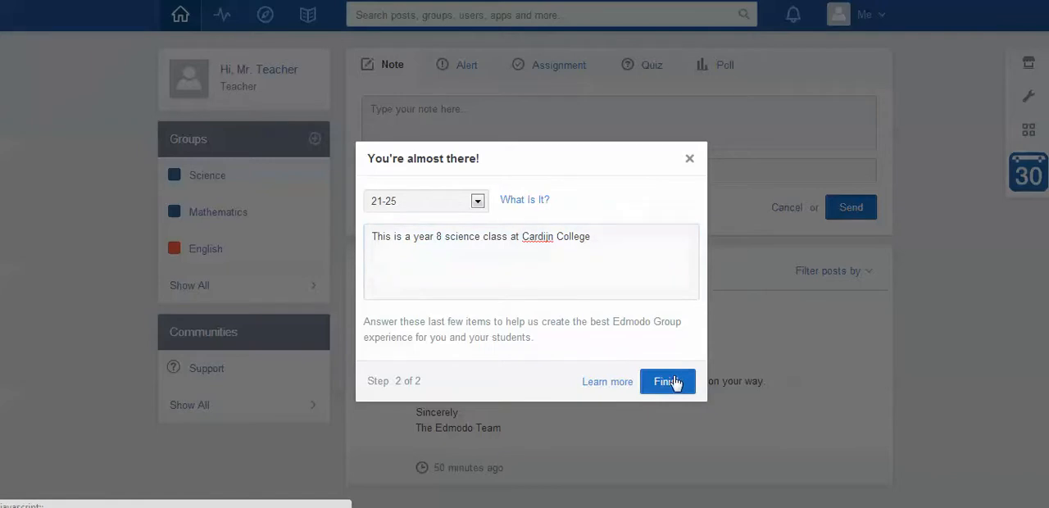
click(667, 381)
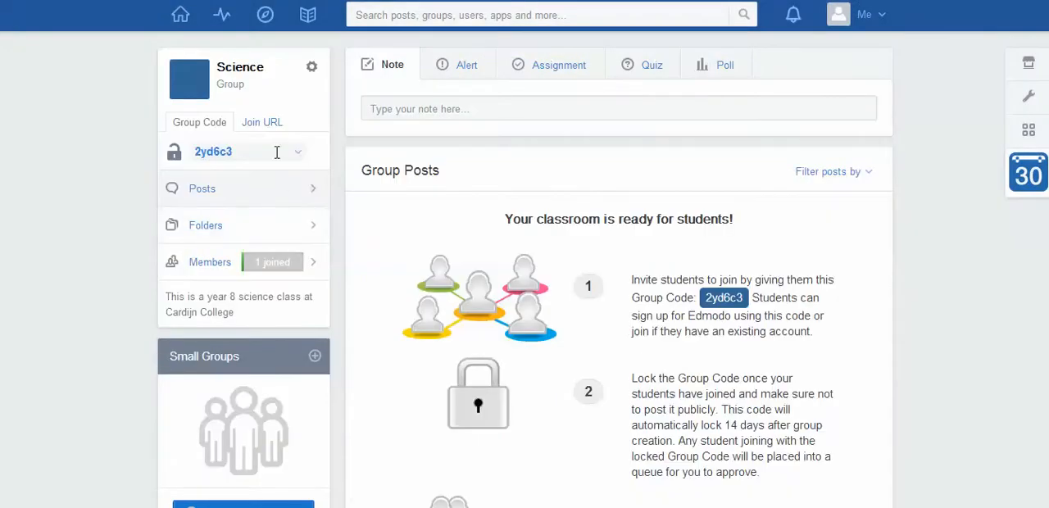
mouse_move(369, 203)
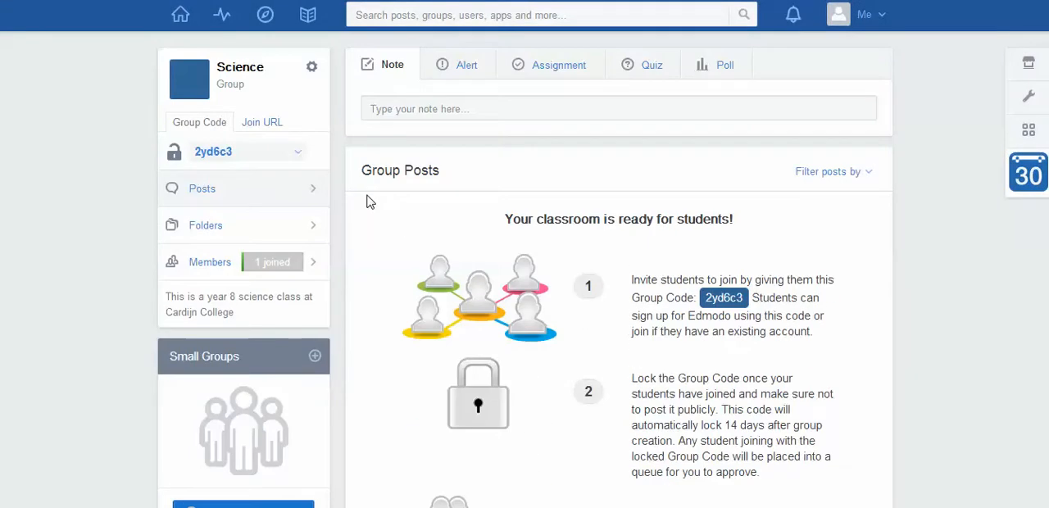
mouse_move(695, 233)
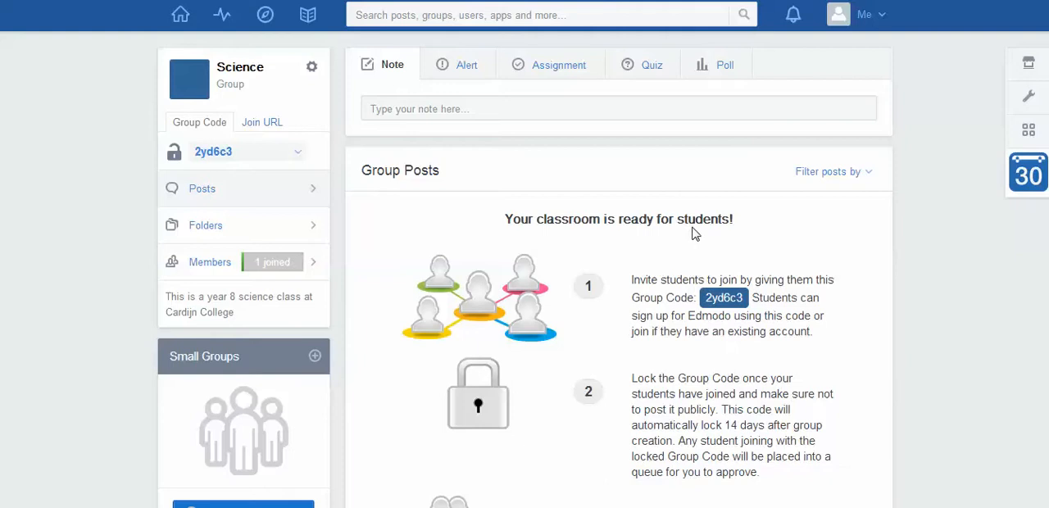
mouse_move(328, 112)
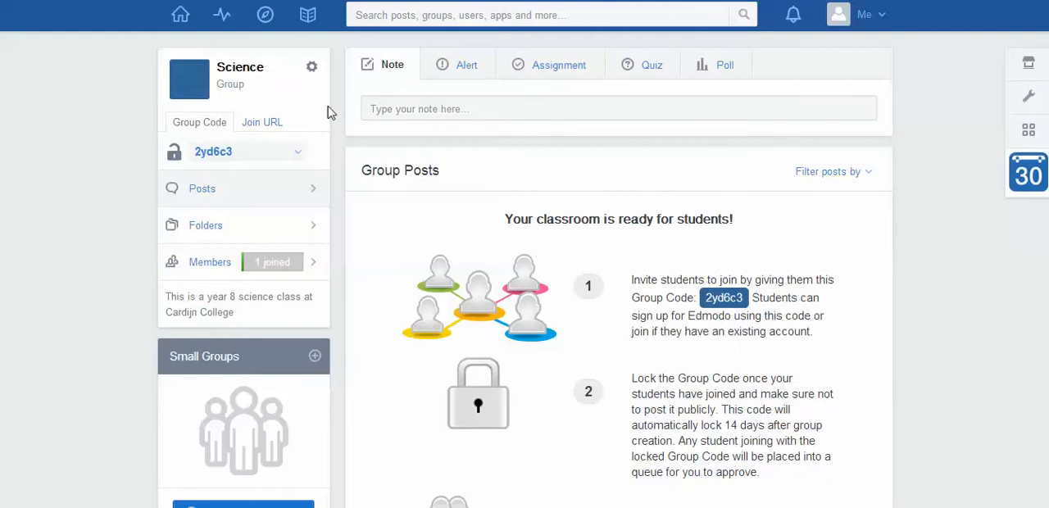
scroll(down, 3)
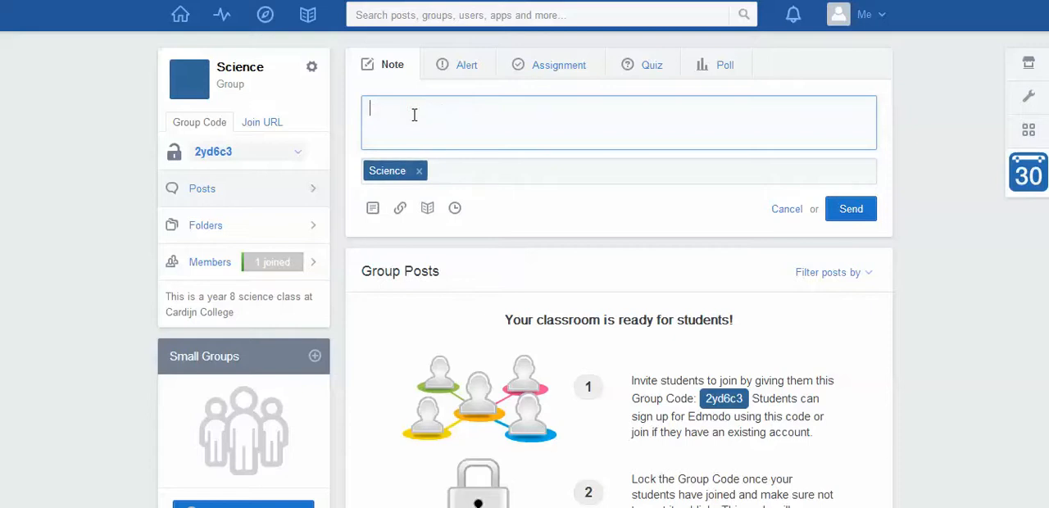
Step: Send the 'Welcome students!' note and scroll down to it in Group Posts
text(Welcome s)
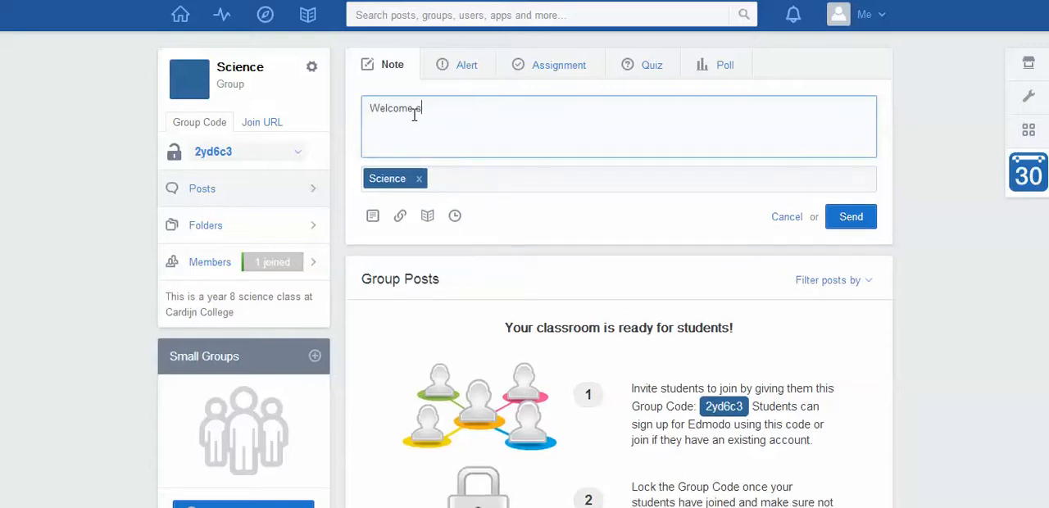
text(students!)
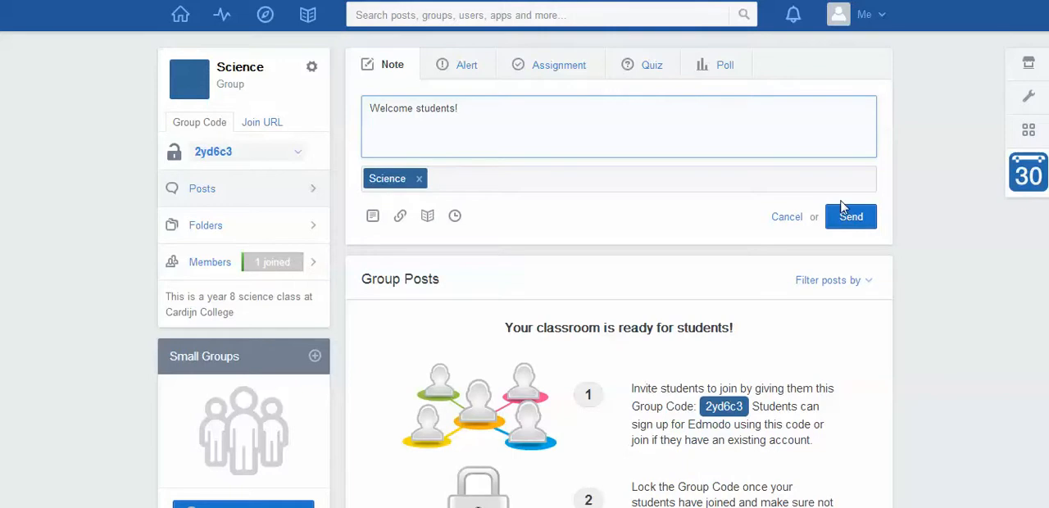
click(851, 217)
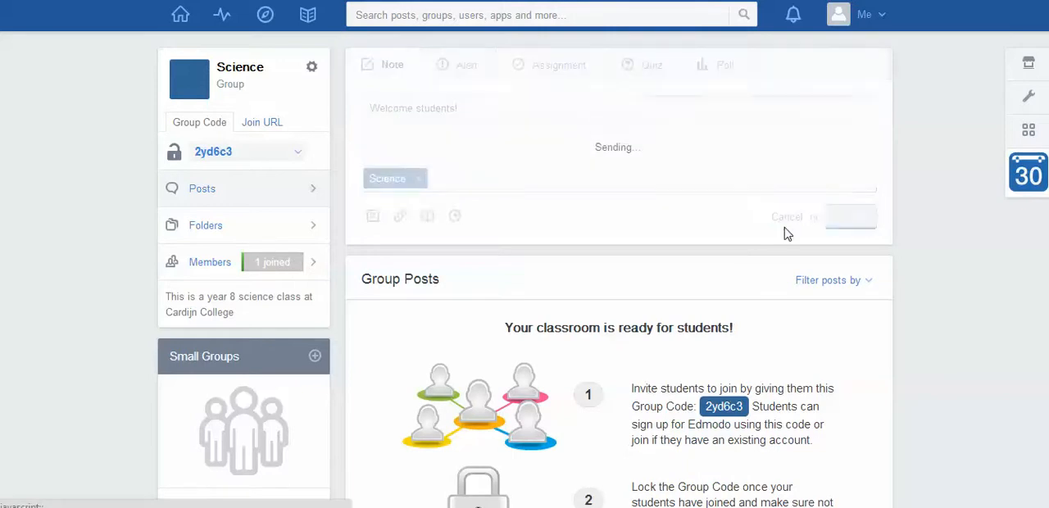
click(851, 130)
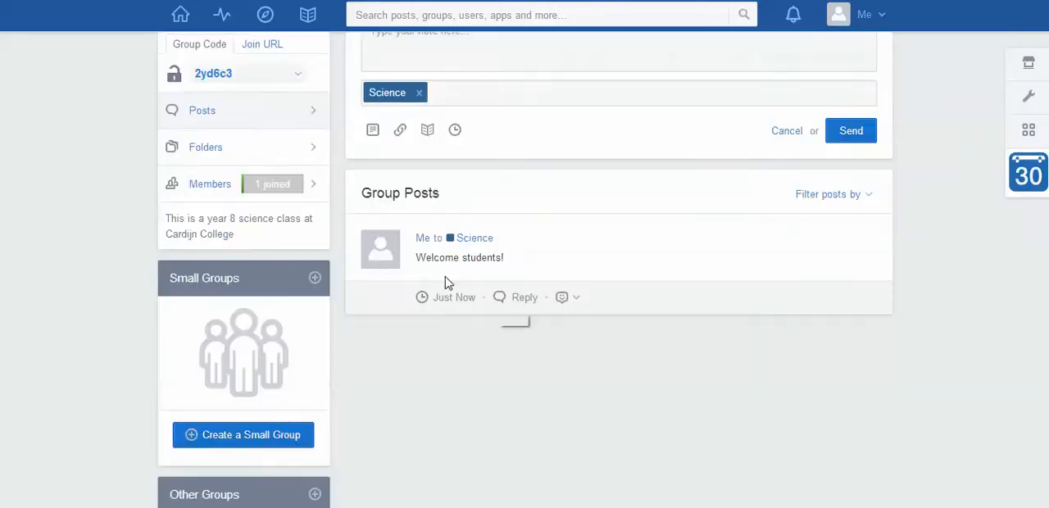
scroll(down, 3)
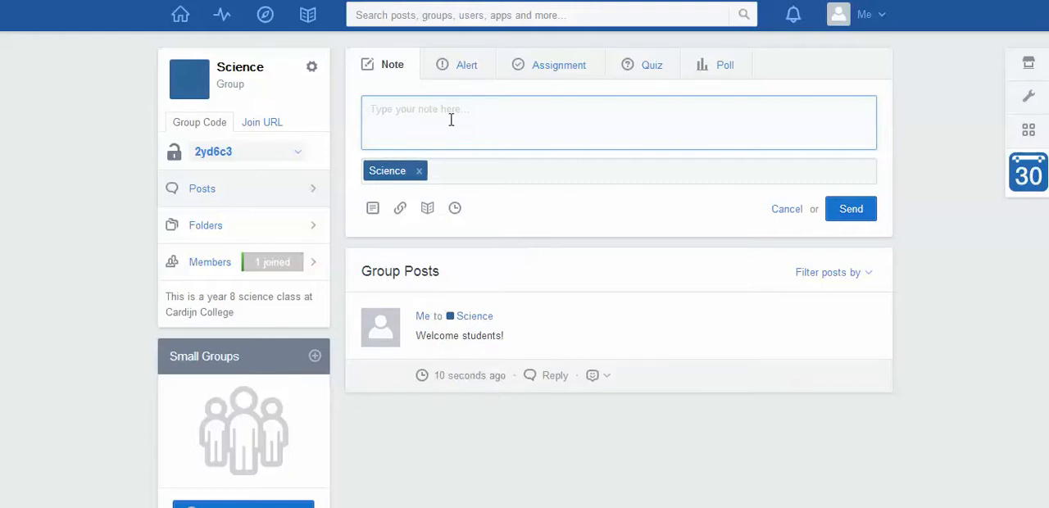
mouse_move(454, 106)
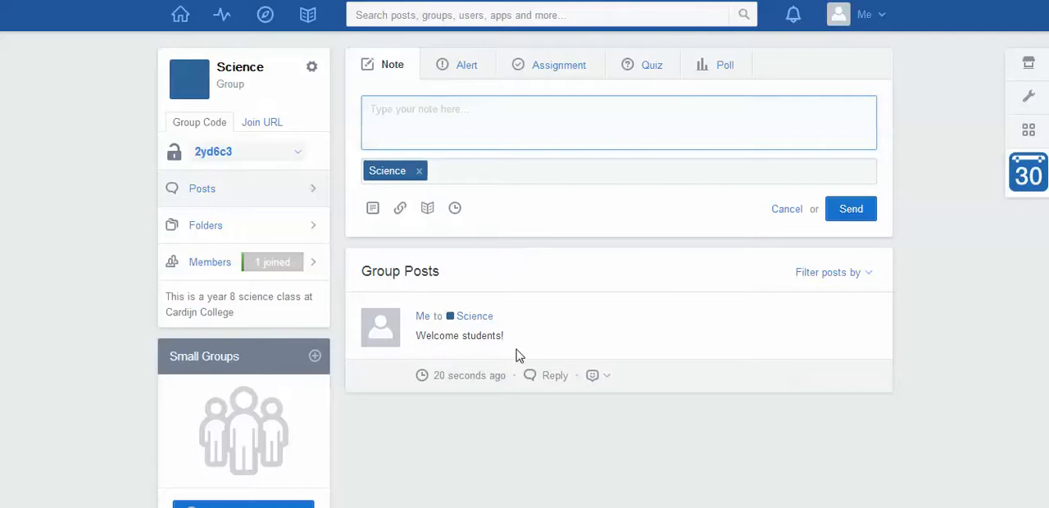
scroll(down, 3)
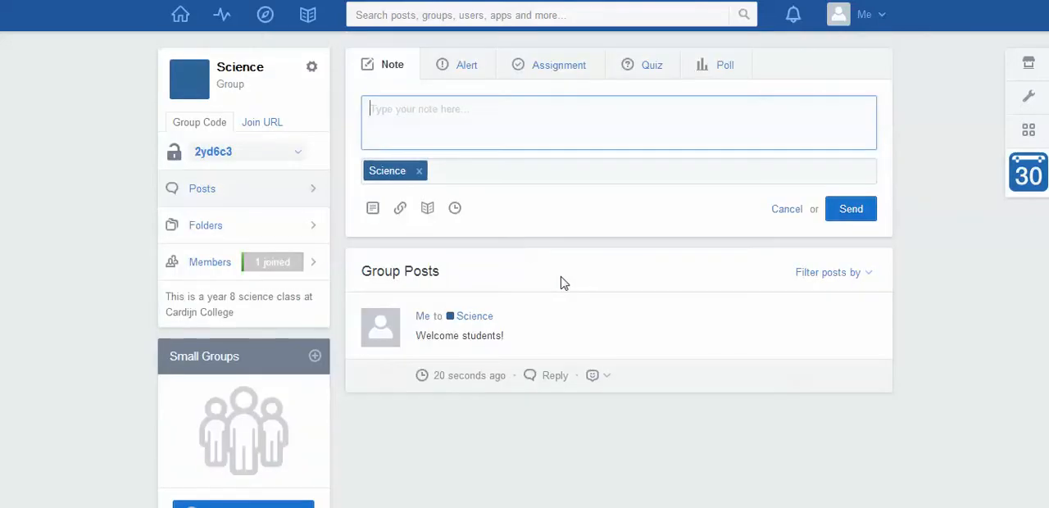
mouse_move(573, 268)
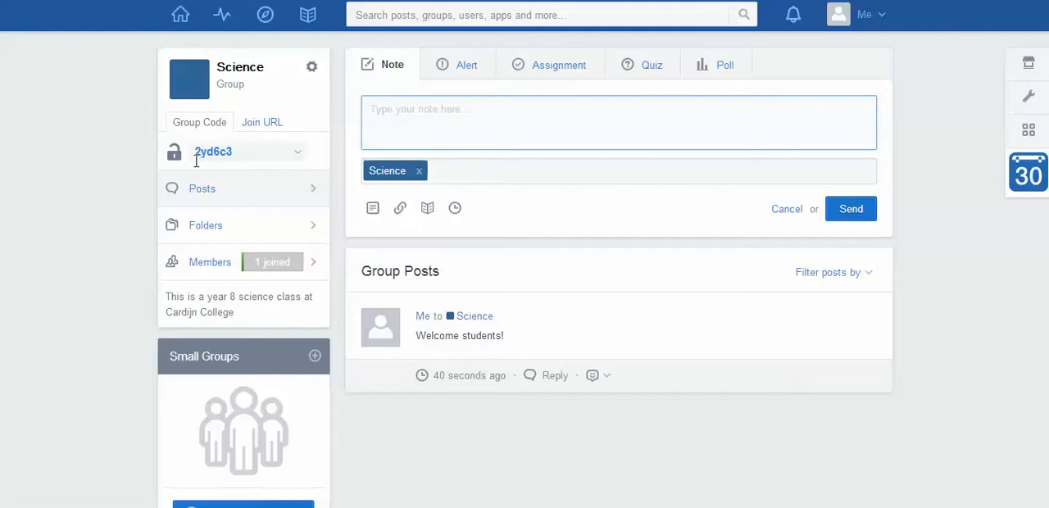
mouse_move(227, 168)
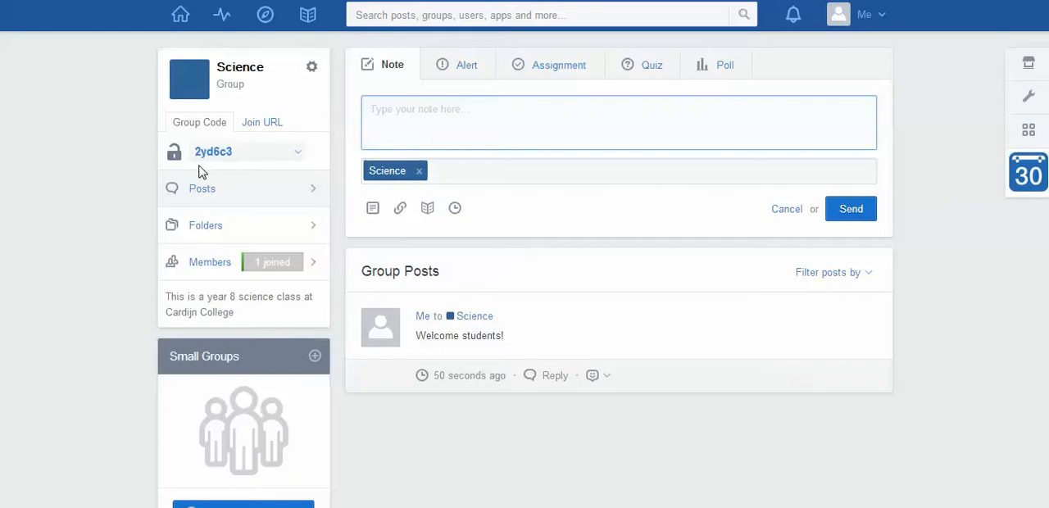
click(618, 122)
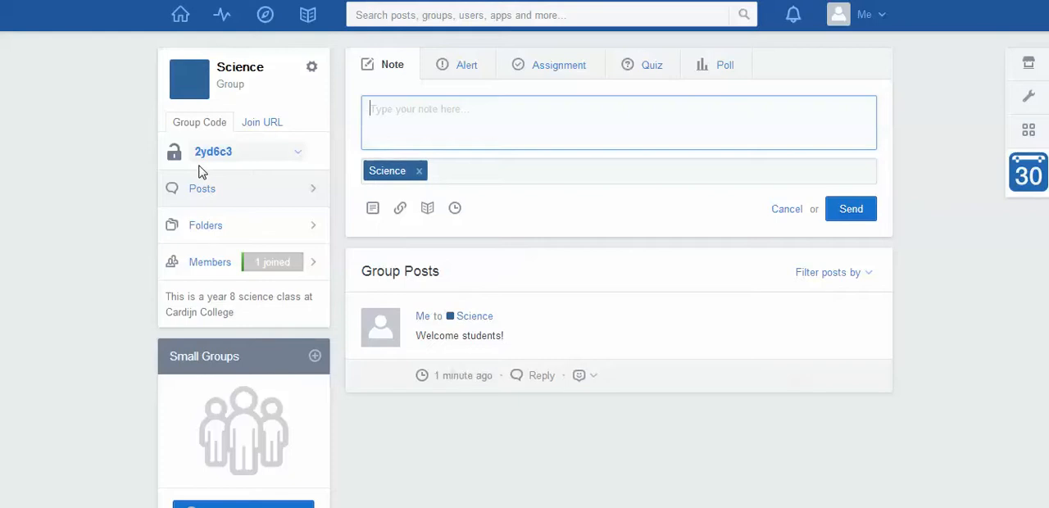
mouse_move(135, 161)
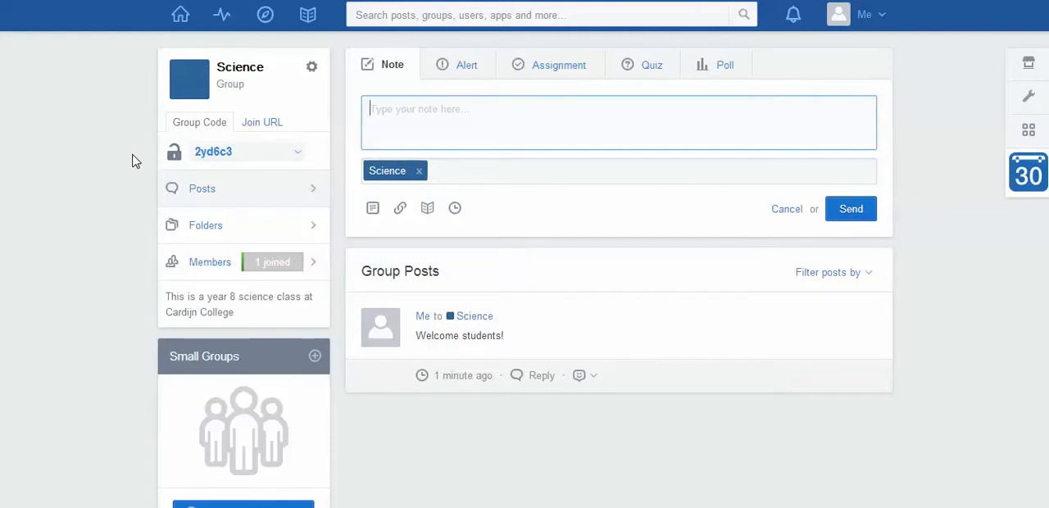
mouse_move(260, 156)
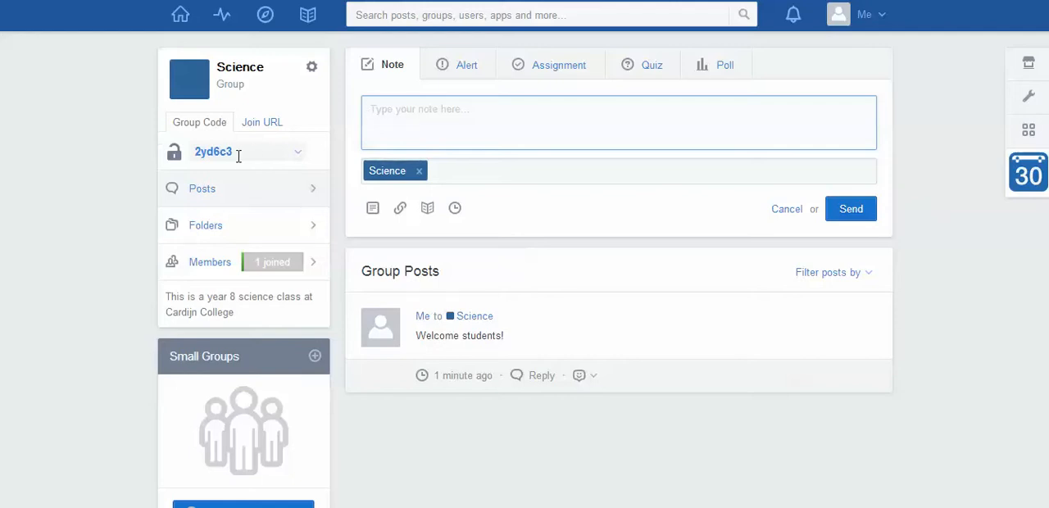
mouse_move(210, 261)
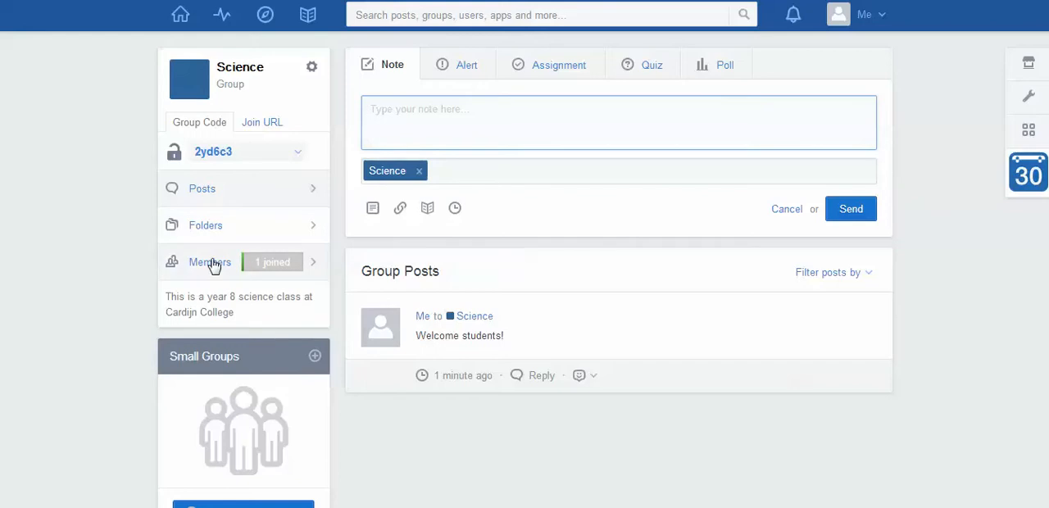
mouse_move(272, 263)
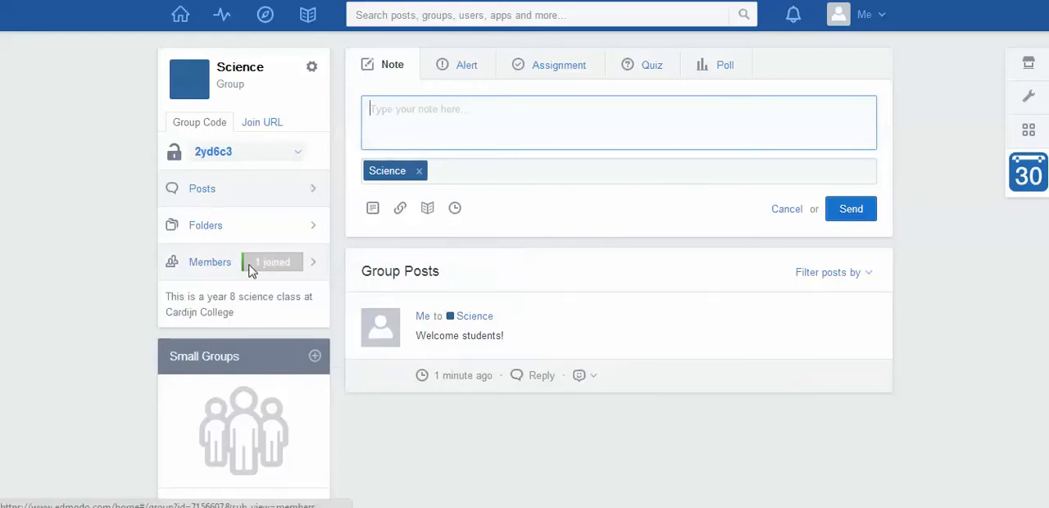
mouse_move(267, 263)
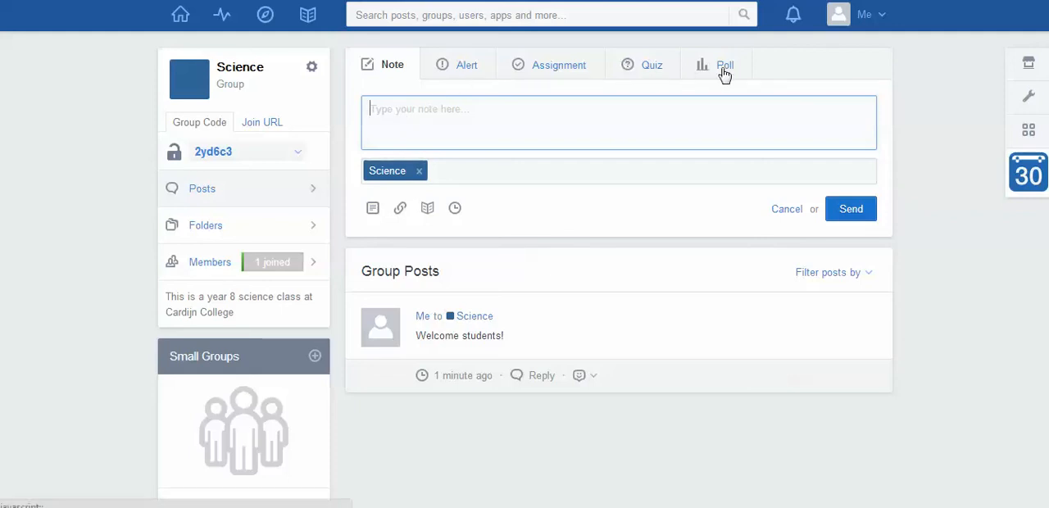
mouse_move(727, 473)
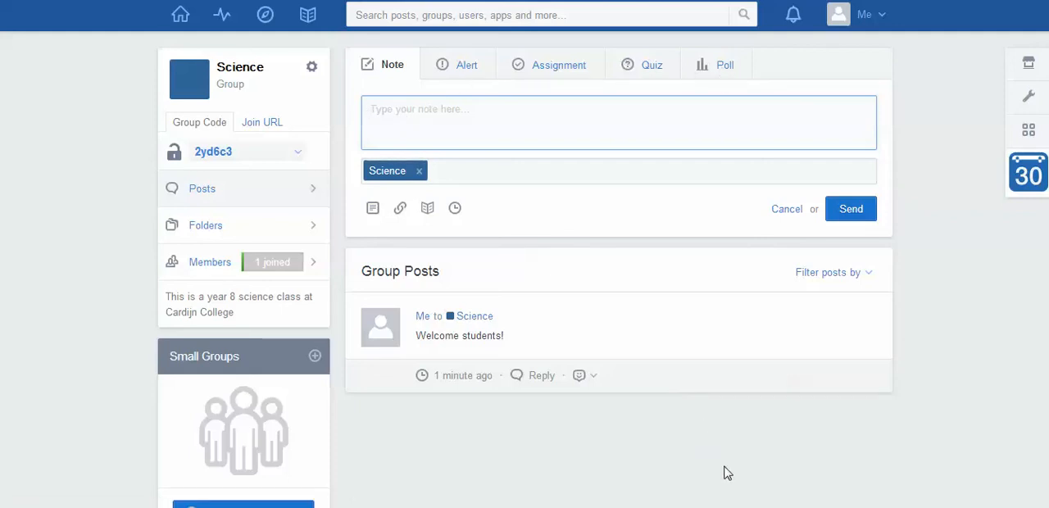
mouse_move(638, 420)
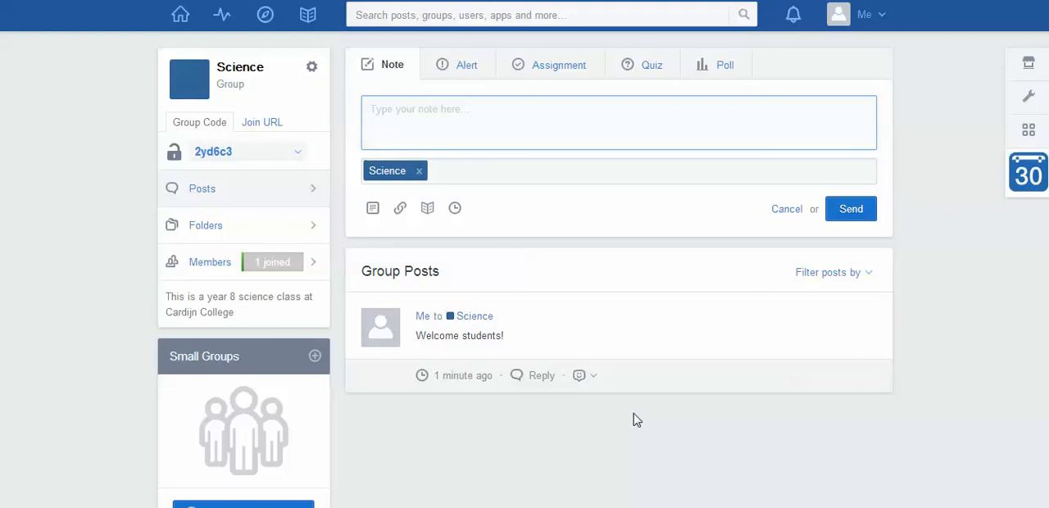